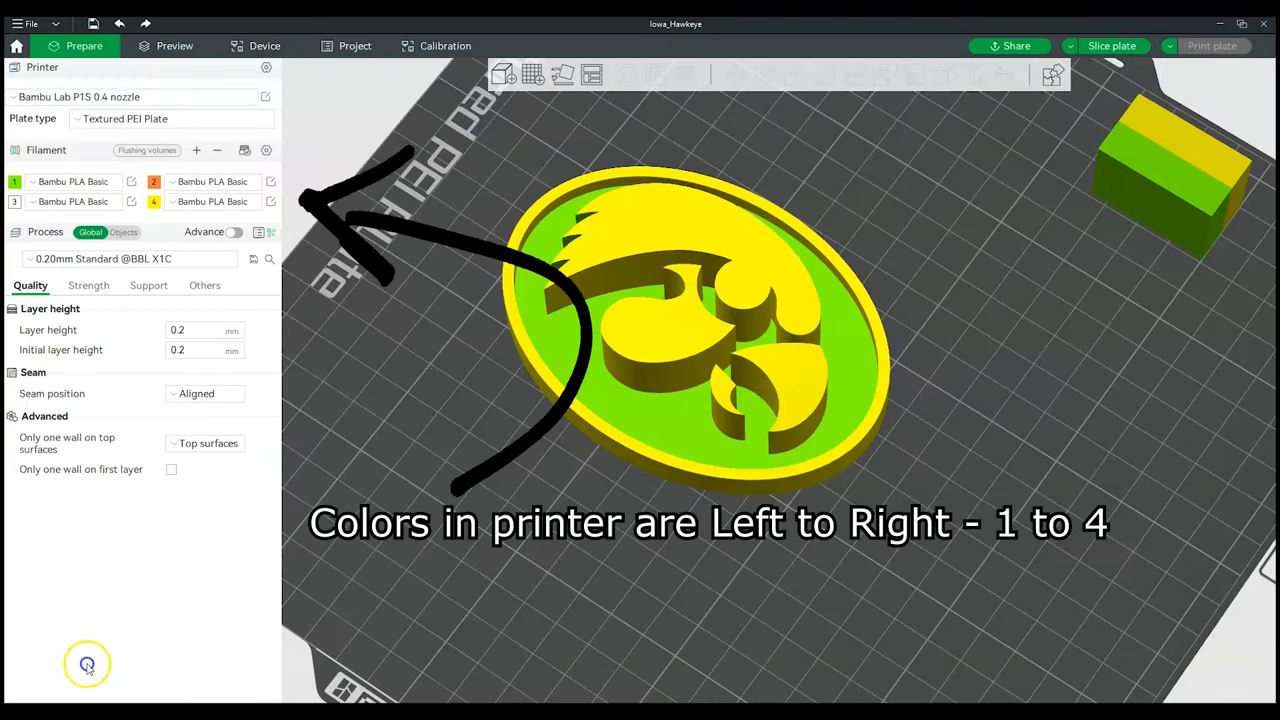
mouse_move(297, 333)
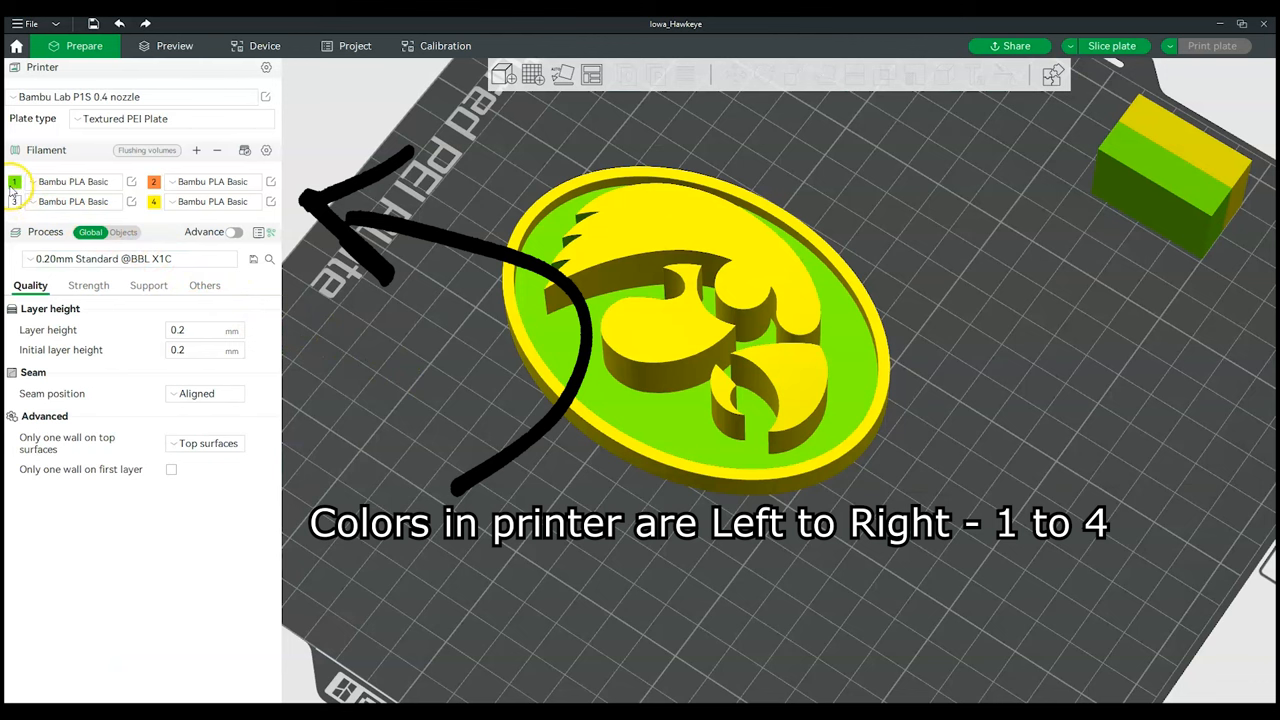
Open the colour chooser for filament slot 1, currently green
click(14, 181)
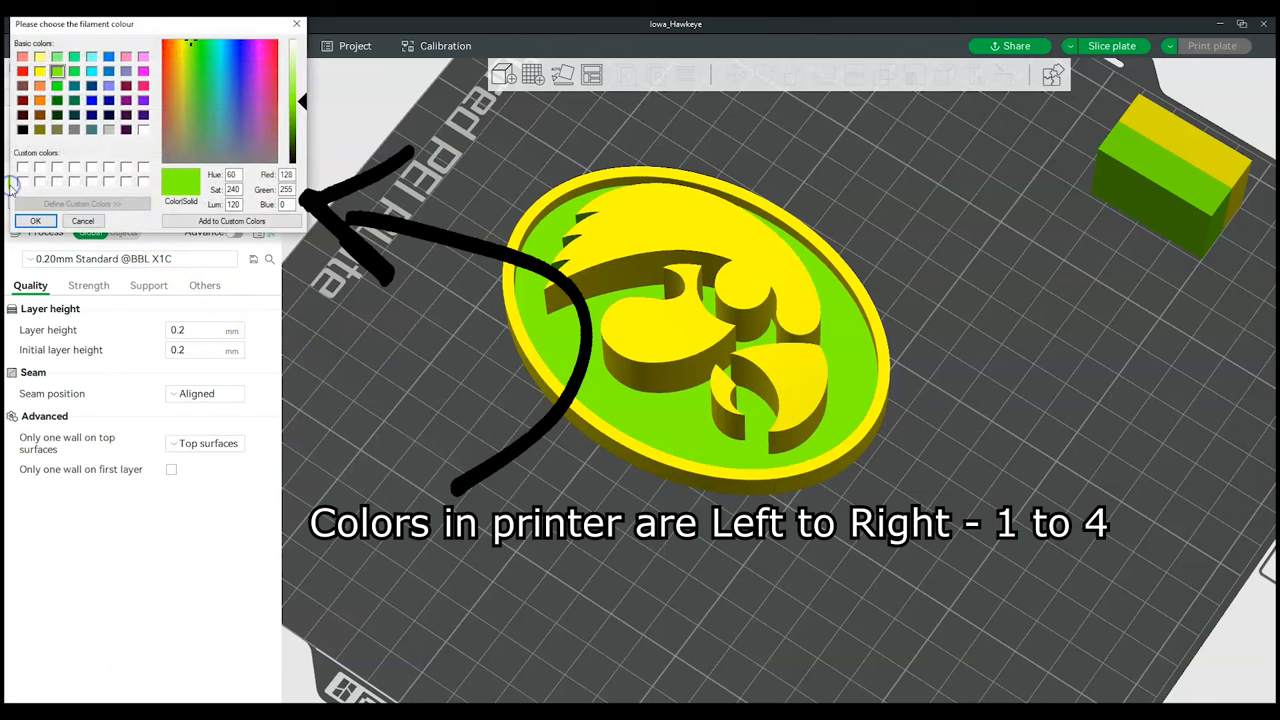